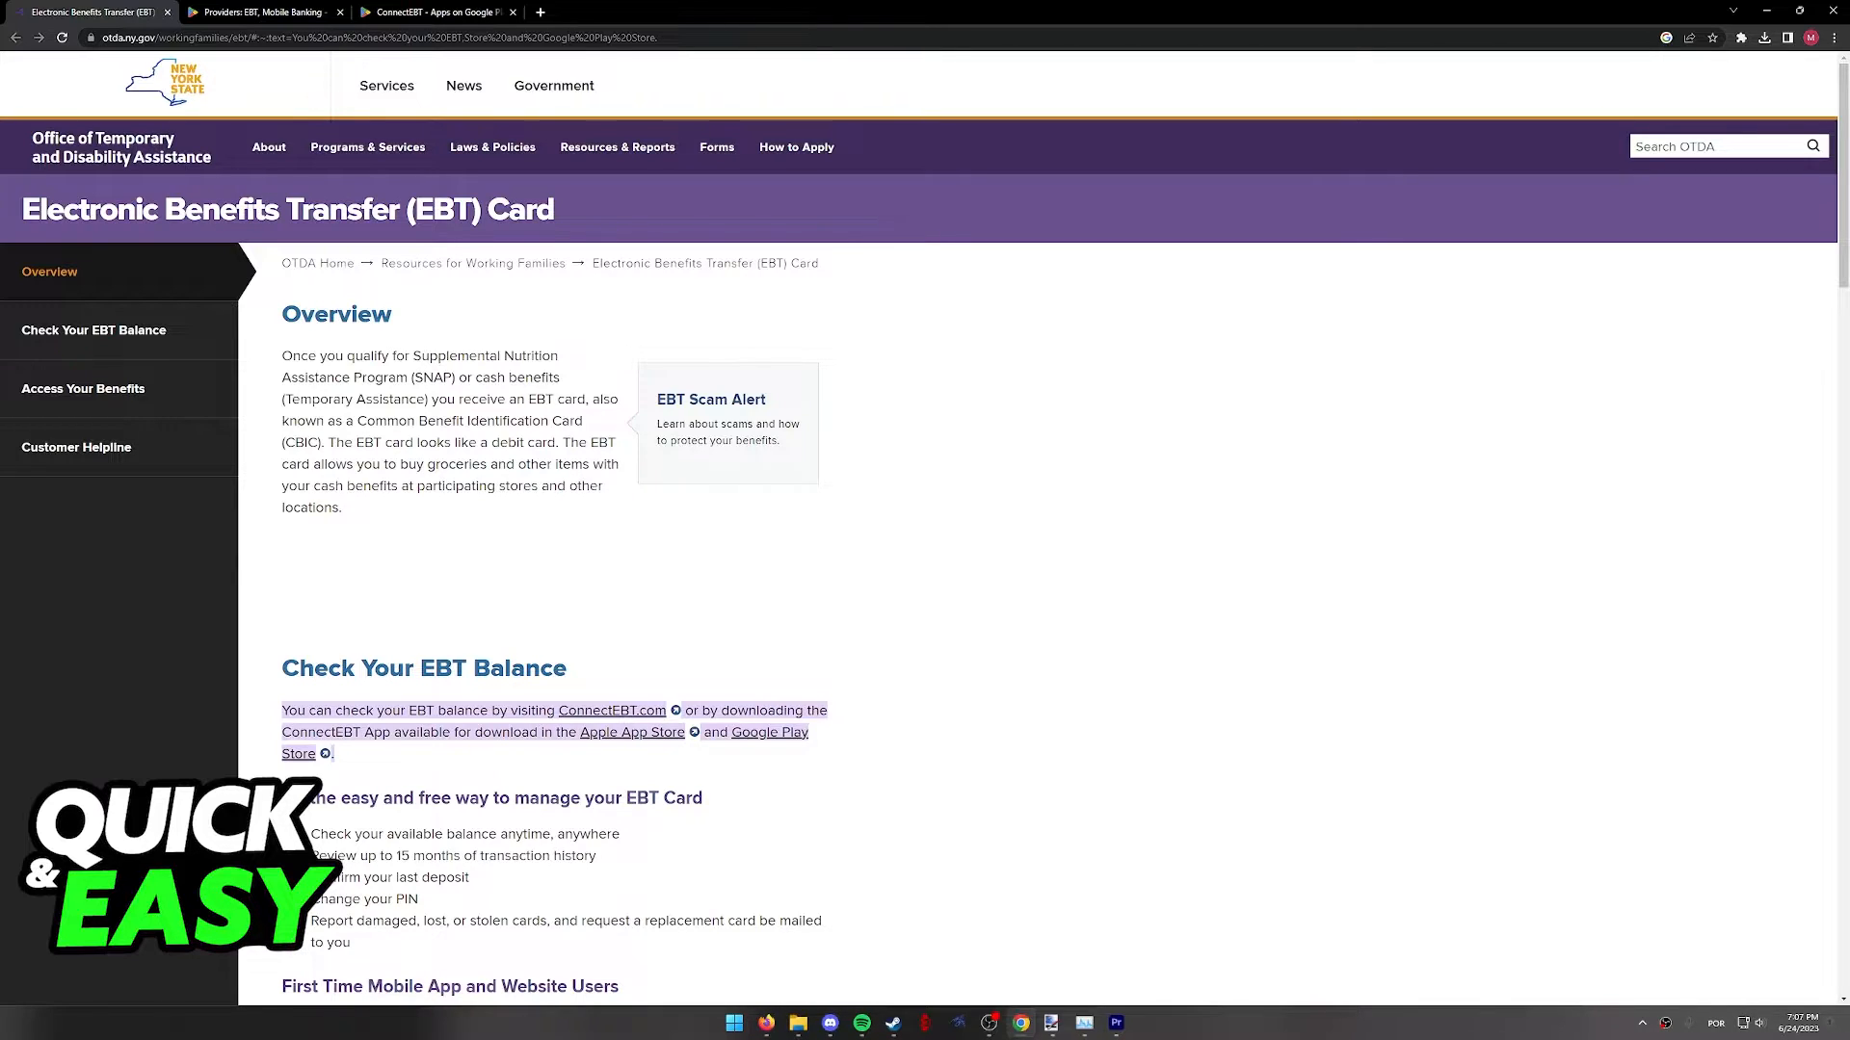
Switch from the OTDA EBT card page to the Providers app listing on Google Play.
left_click(437, 11)
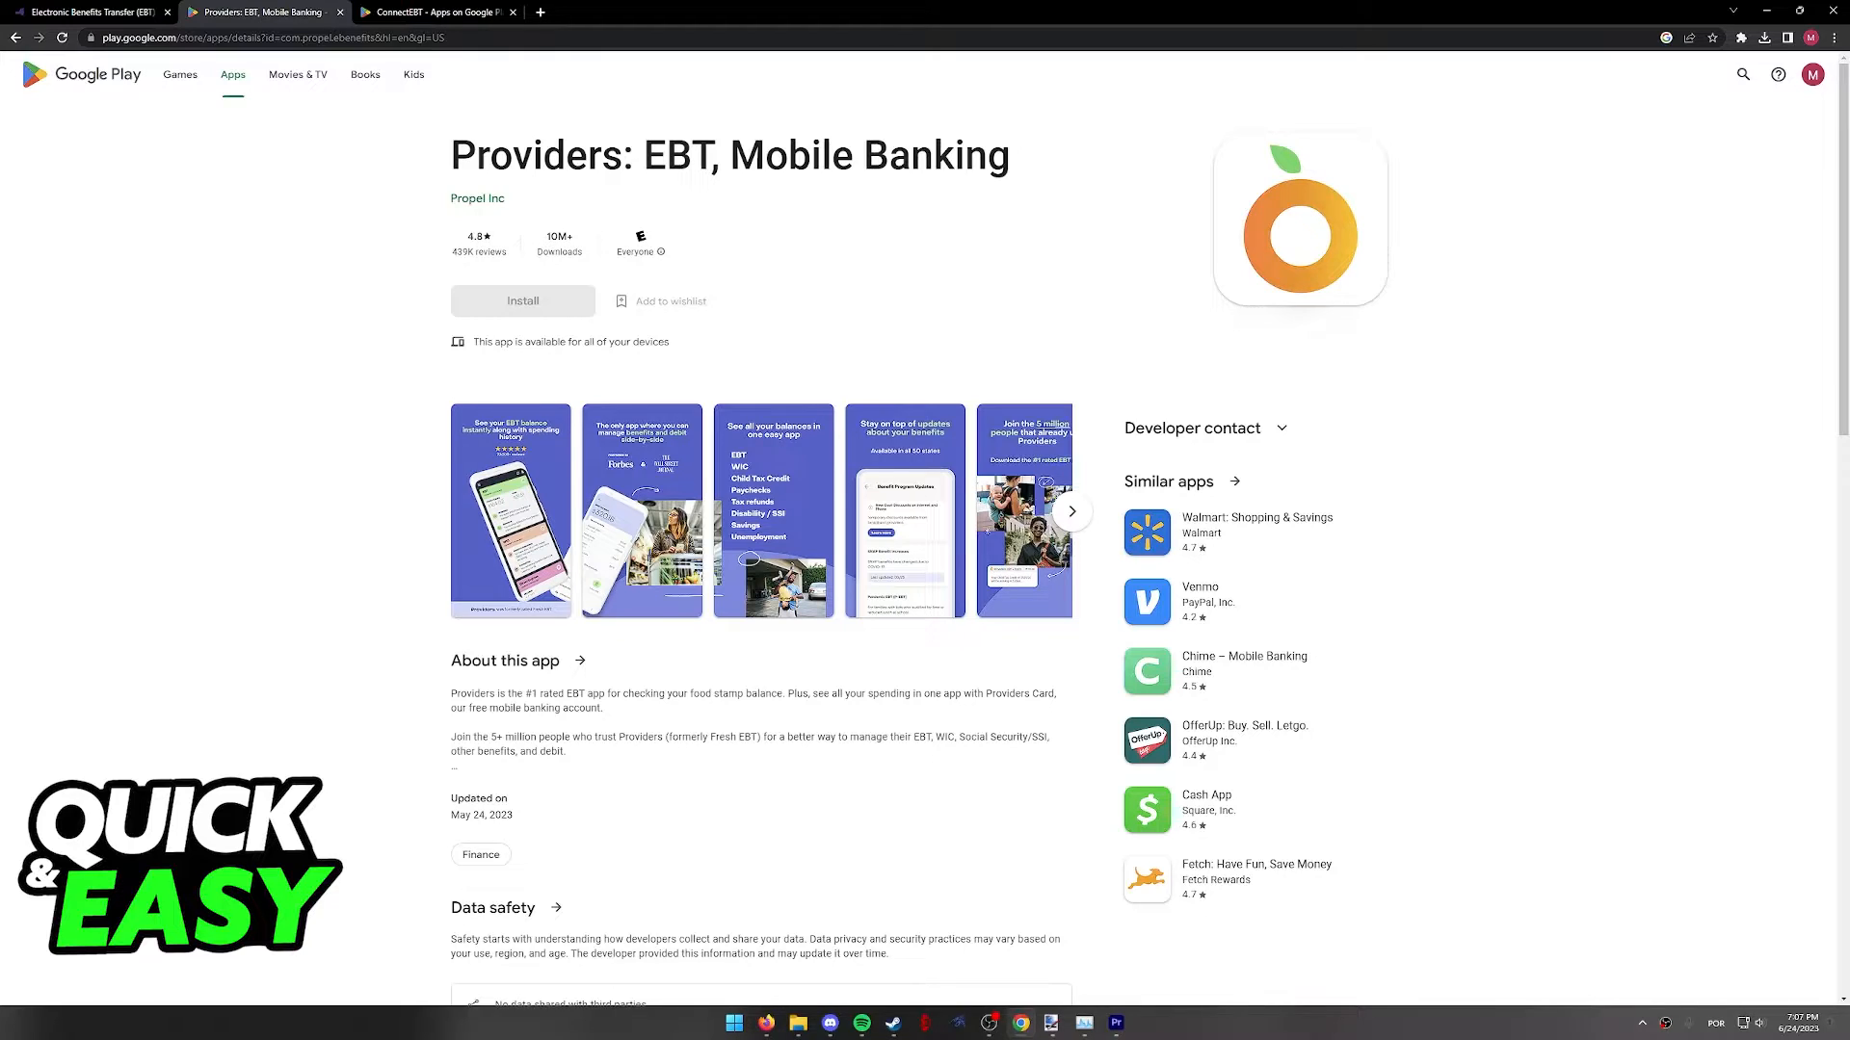
Select 'Providers: EBT' in the title and enlarge the first app screenshot.
left_click_drag(450, 154, 711, 154)
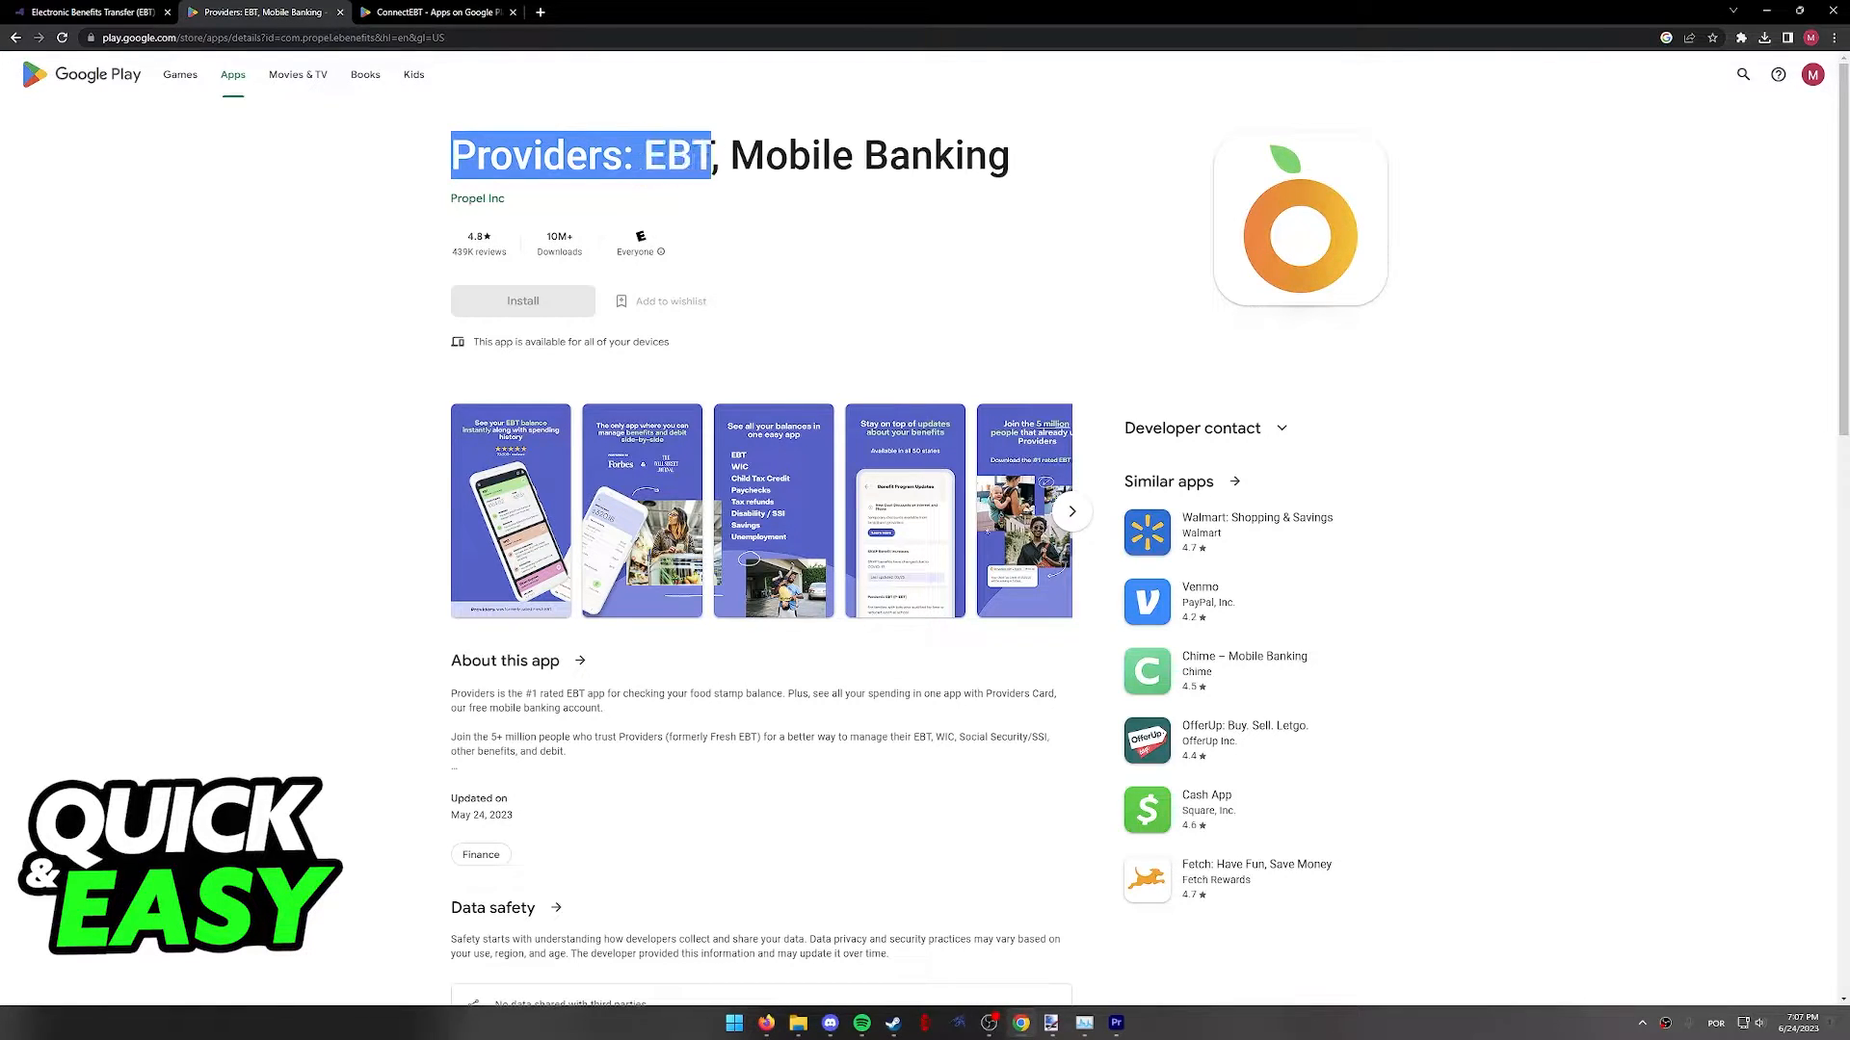
left_click(509, 510)
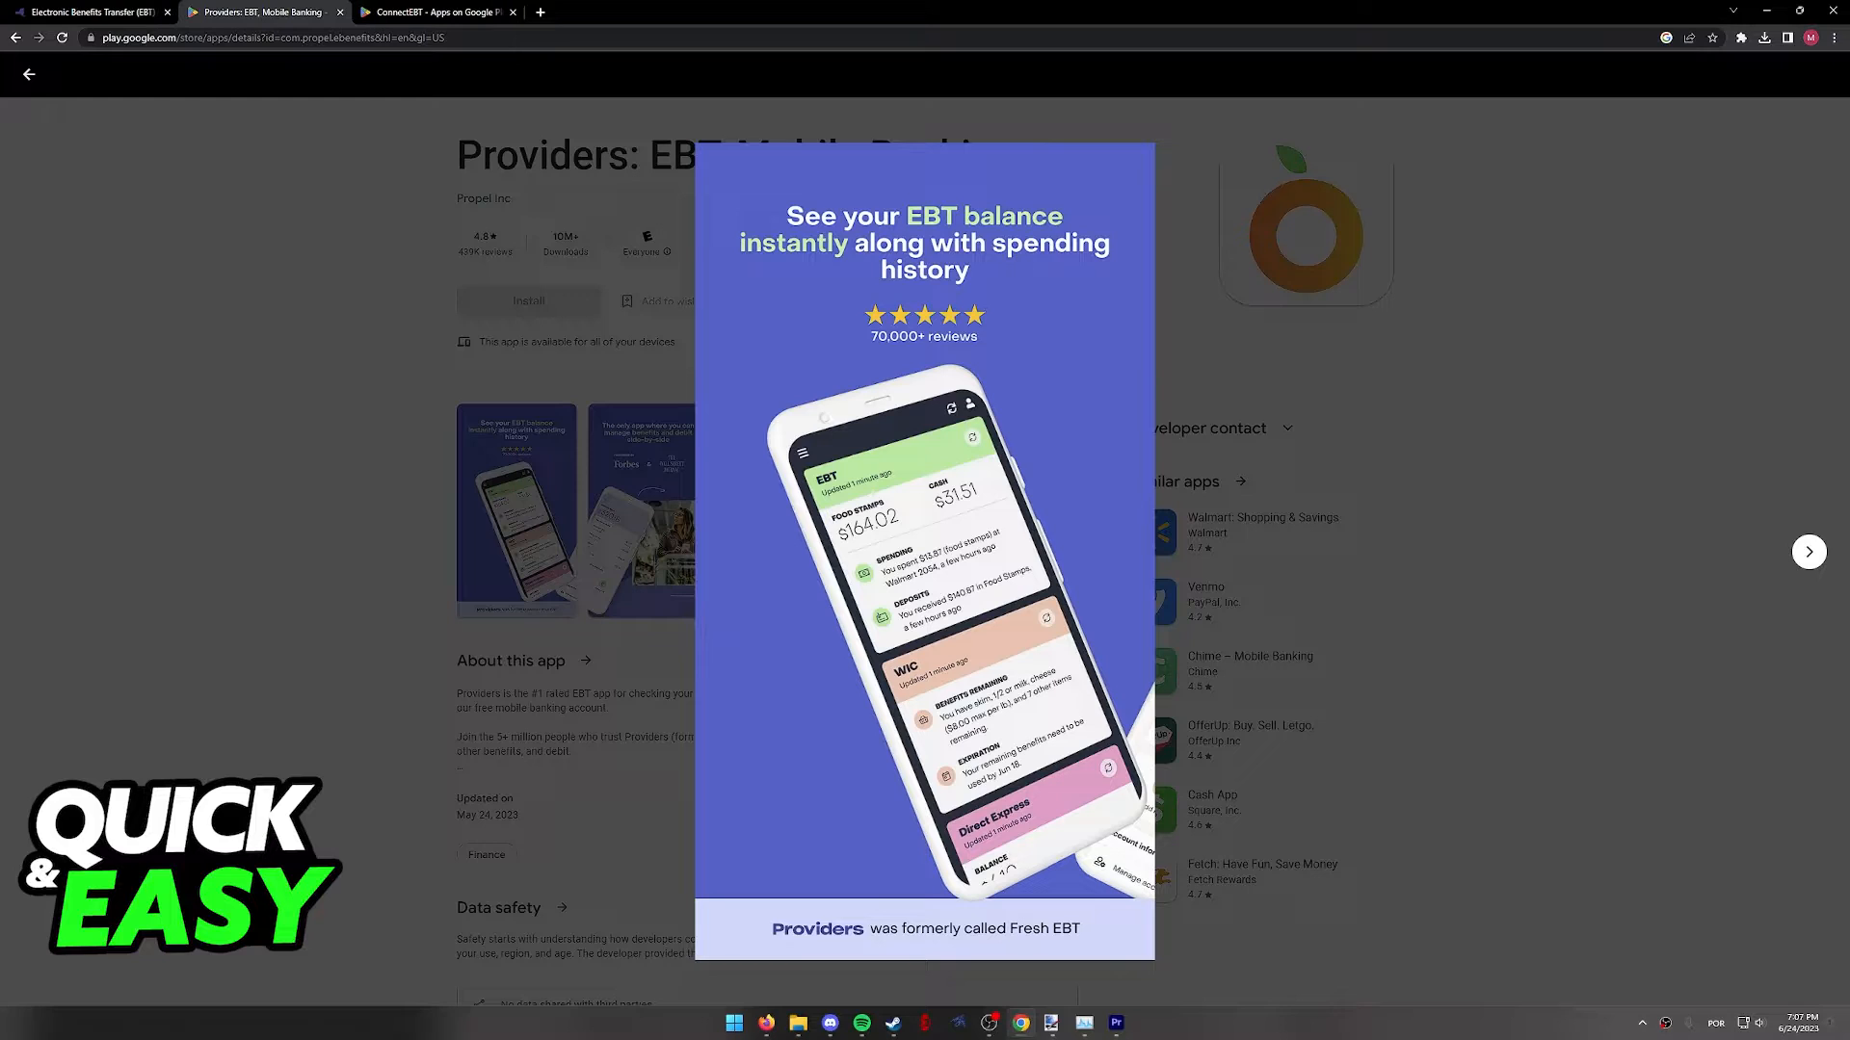
Close the enlarged screenshot and return to the OTDA EBT card page.
left_click(1810, 551)
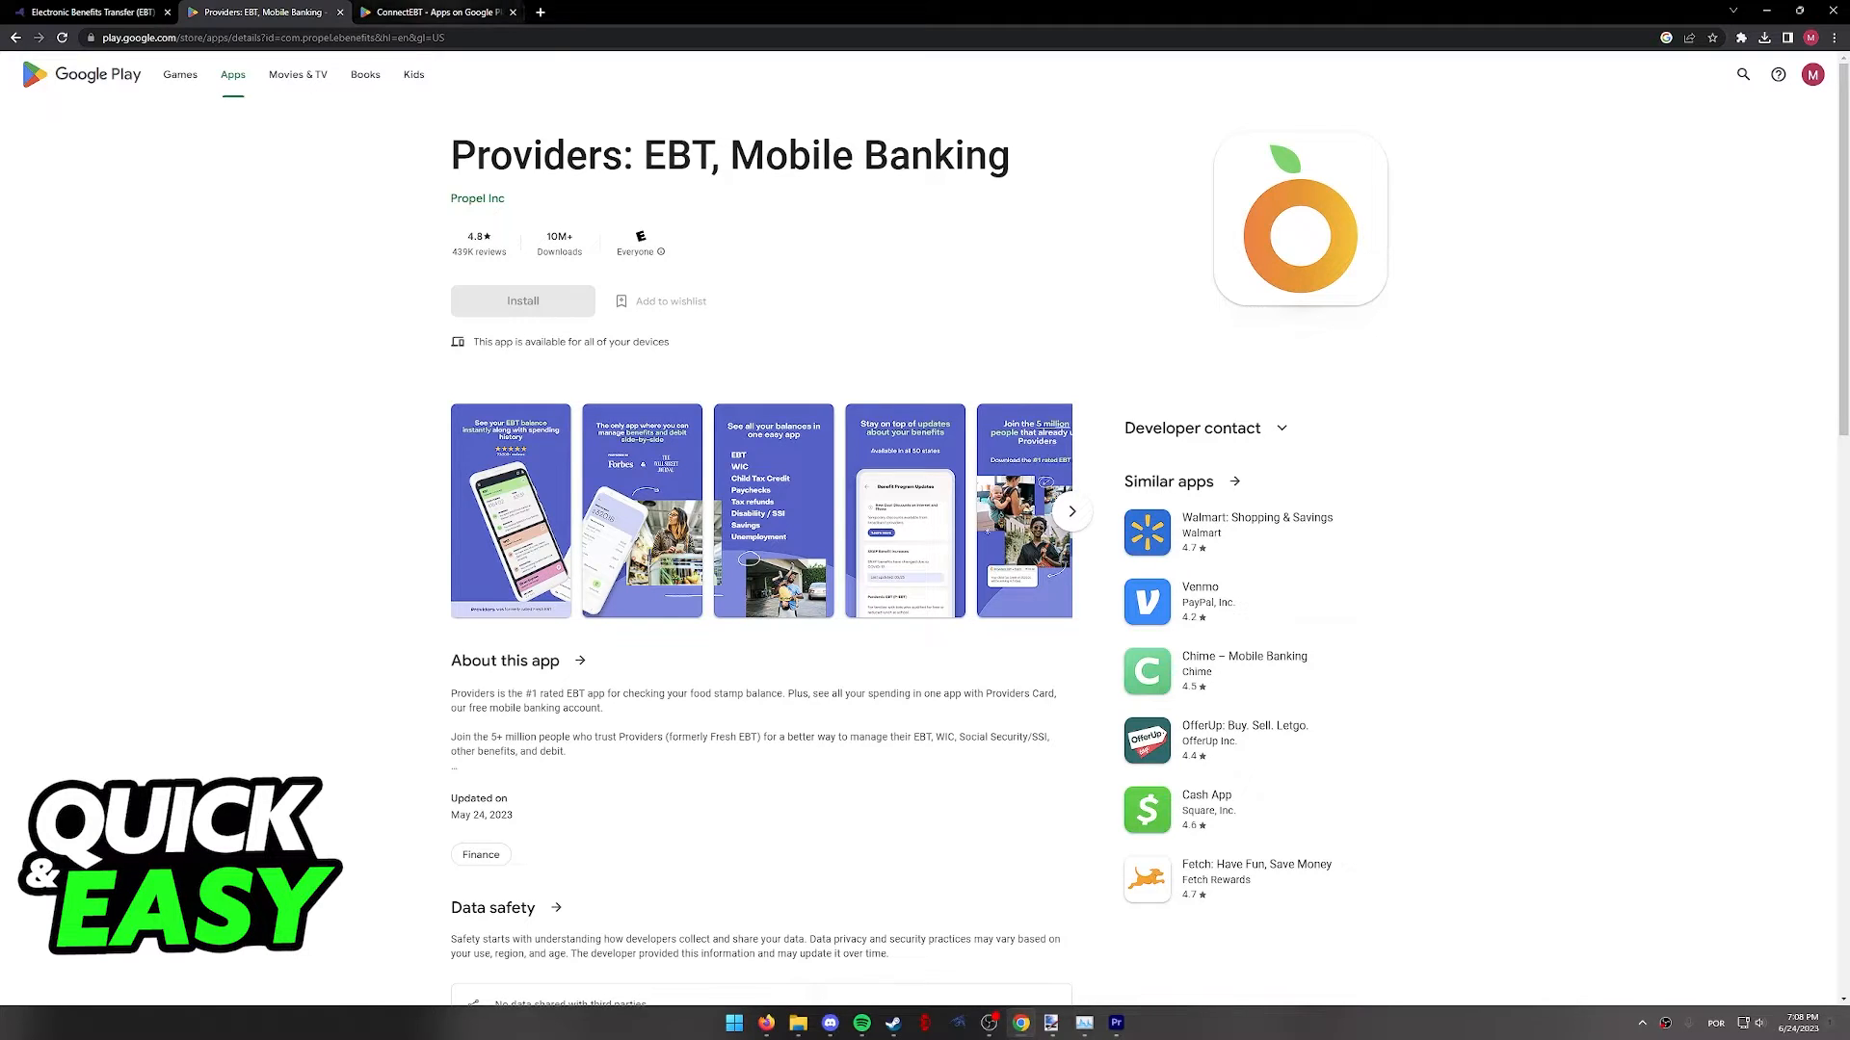
left_click(437, 11)
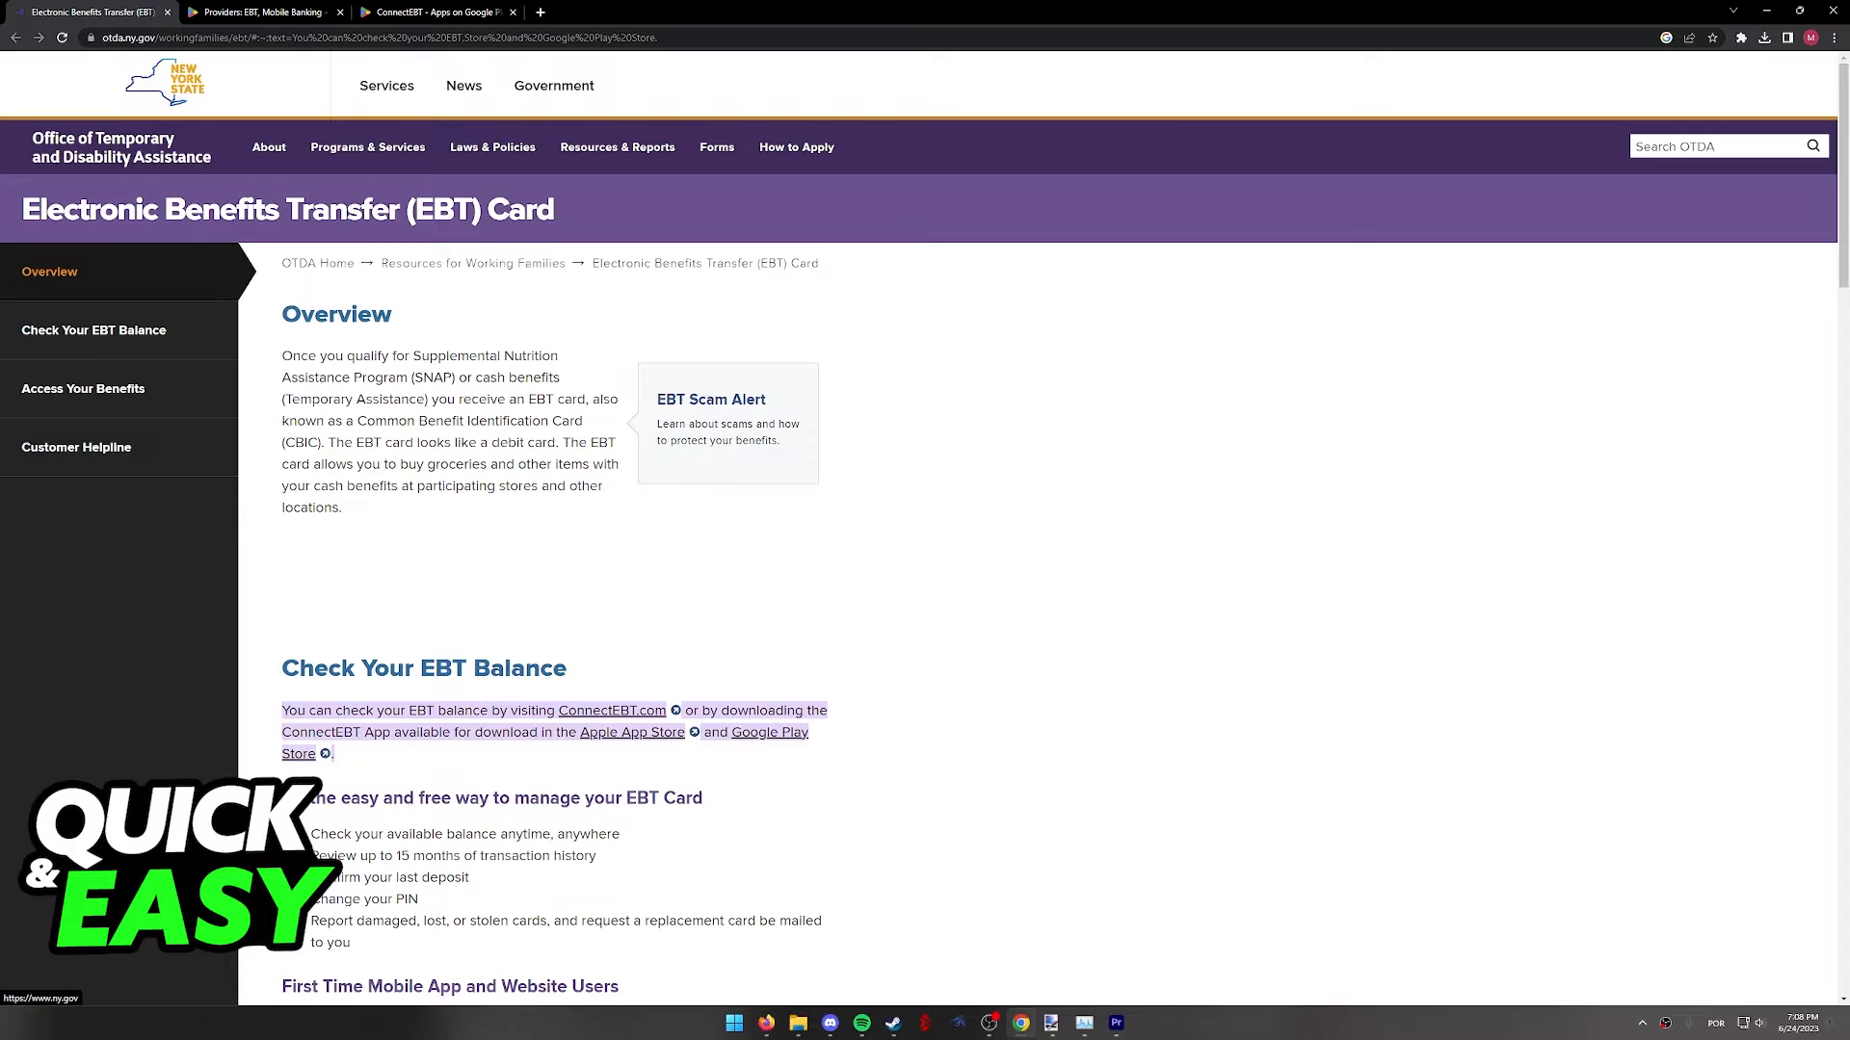
Scroll the EBT card page and switch to the ConnectEBT listing on Google Play.
scroll("down", 3)
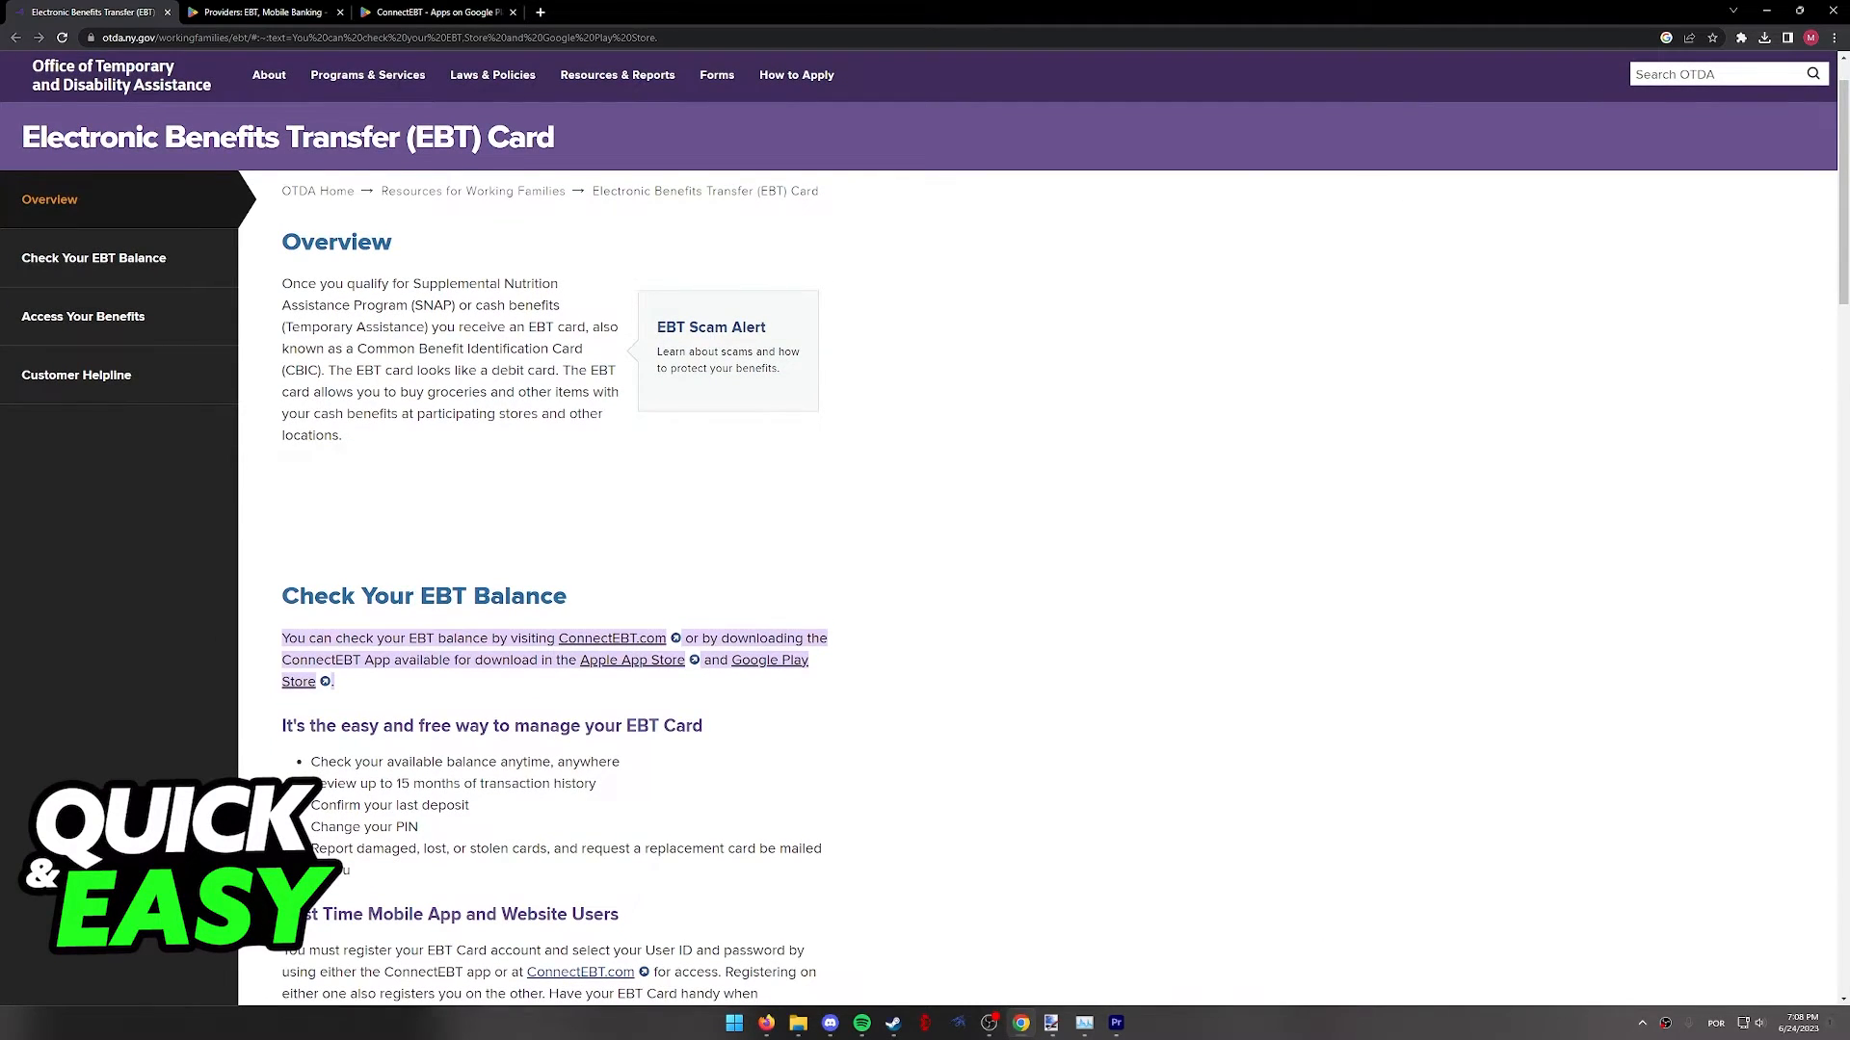
left_click(438, 11)
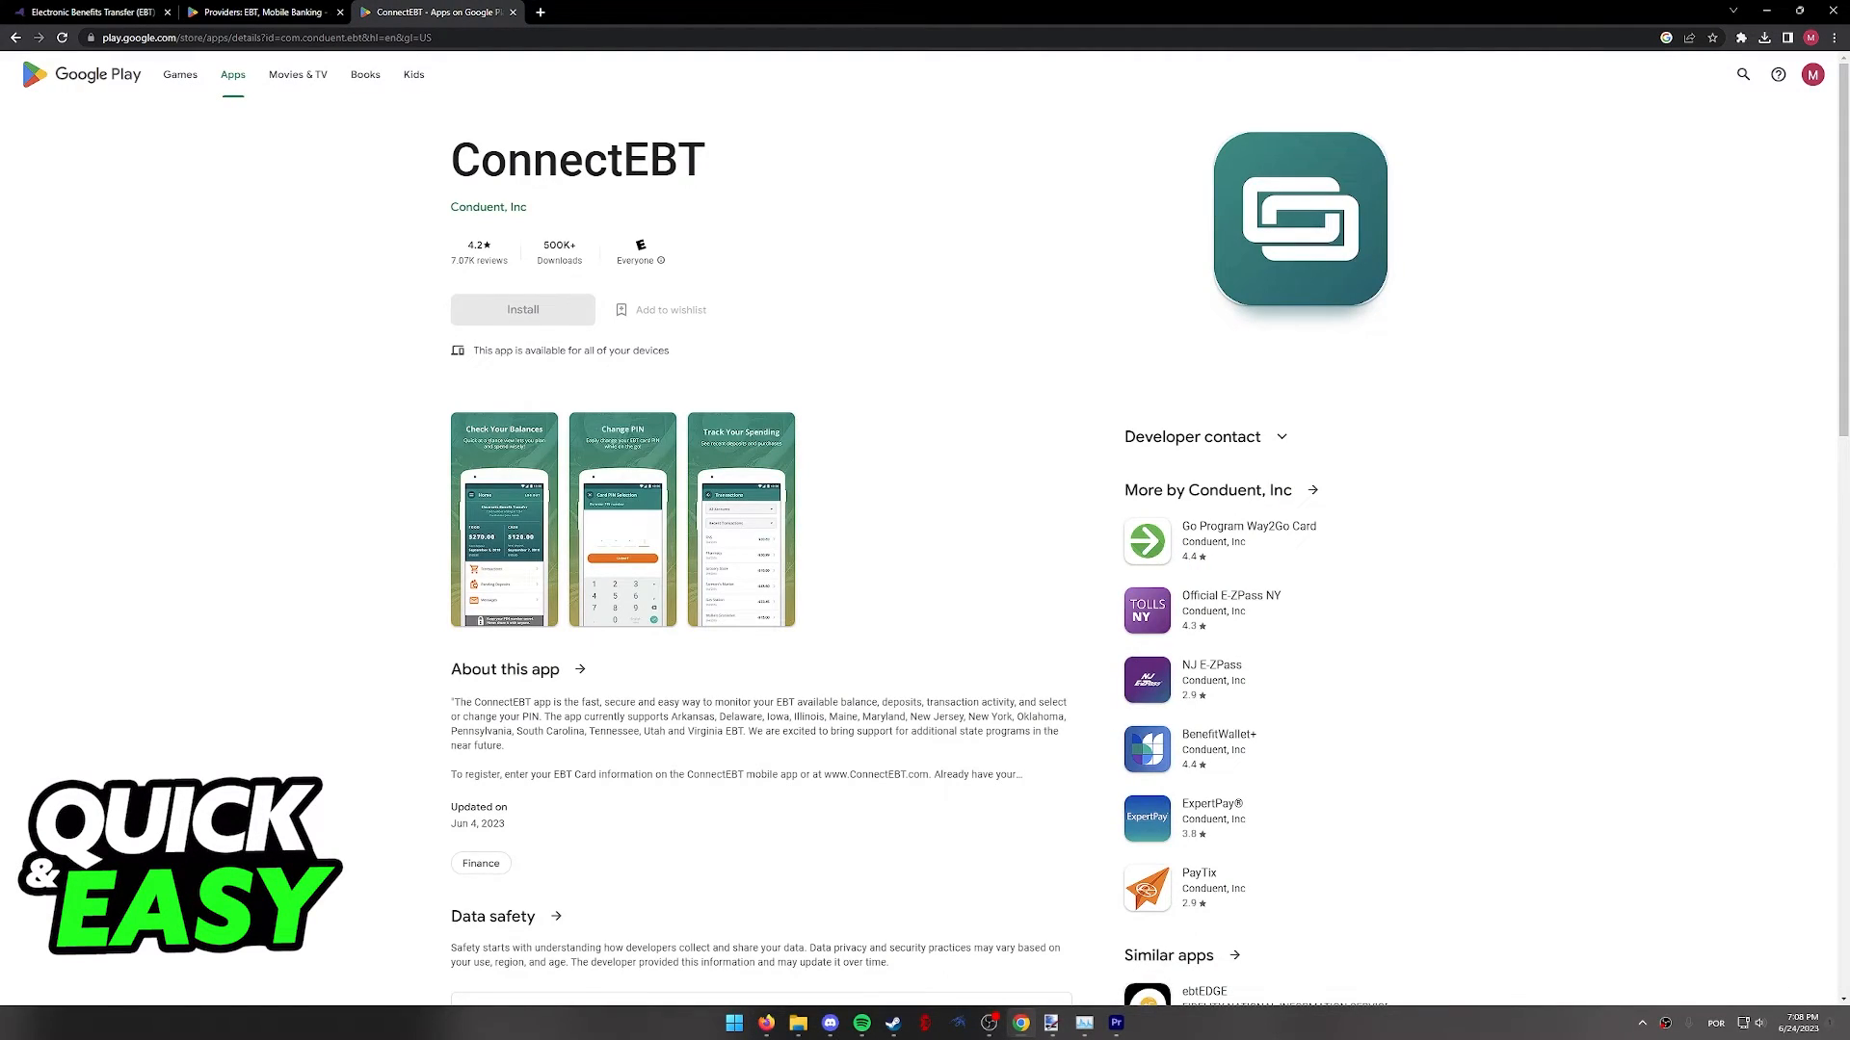
View the ConnectEBT Change PIN screenshot enlarged, then return to the OTDA EBT card page.
left_click(503, 518)
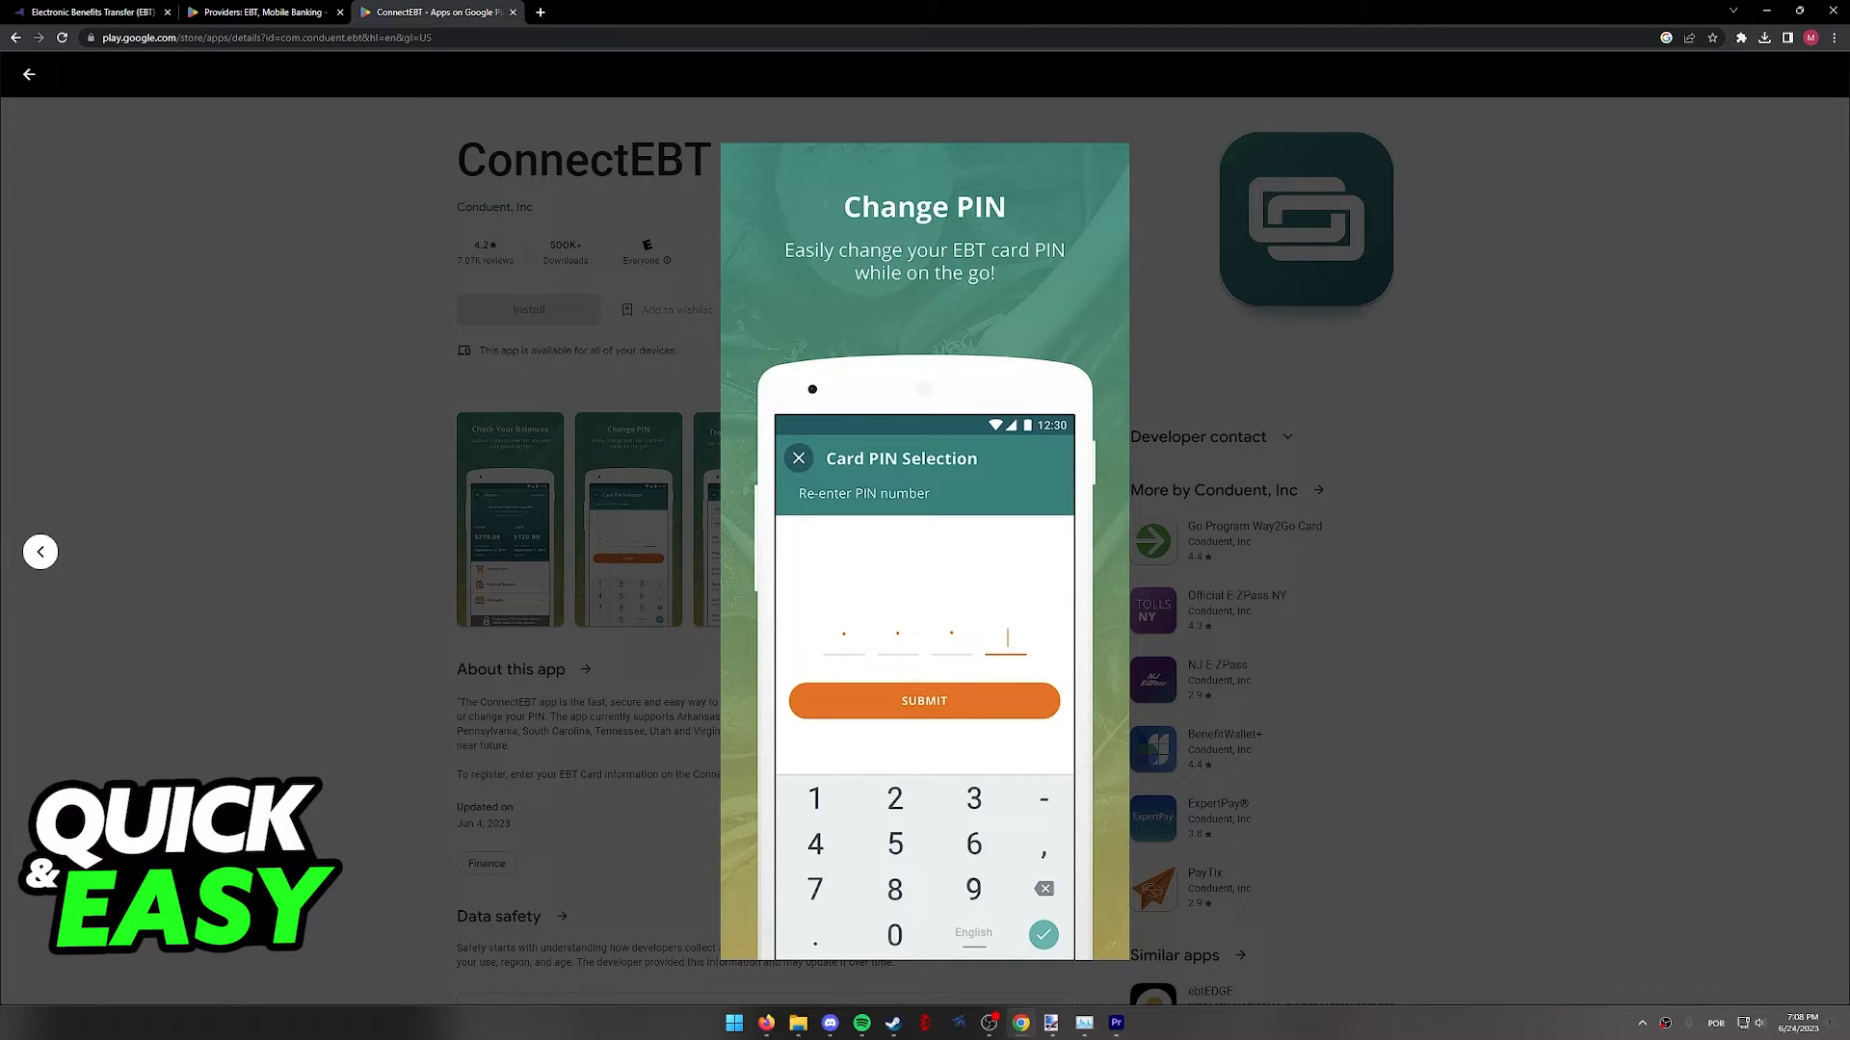
left_click(40, 551)
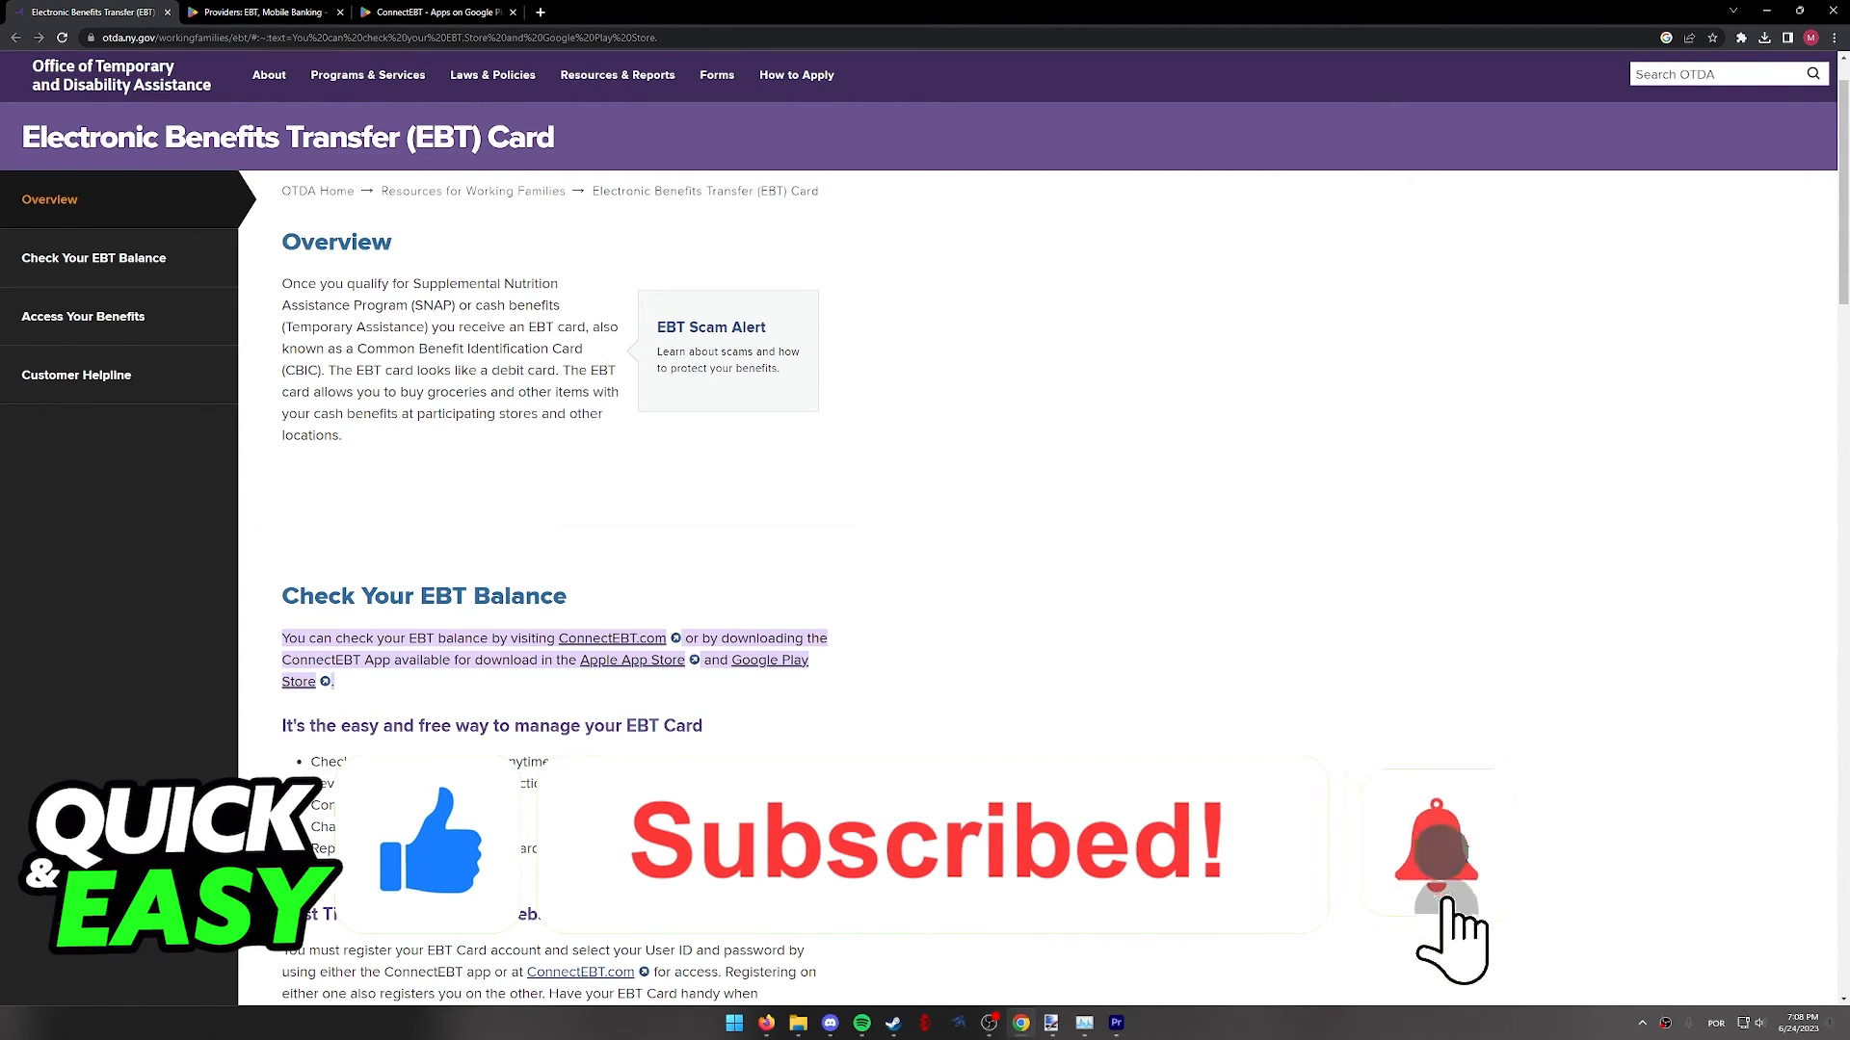
left_click(1436, 842)
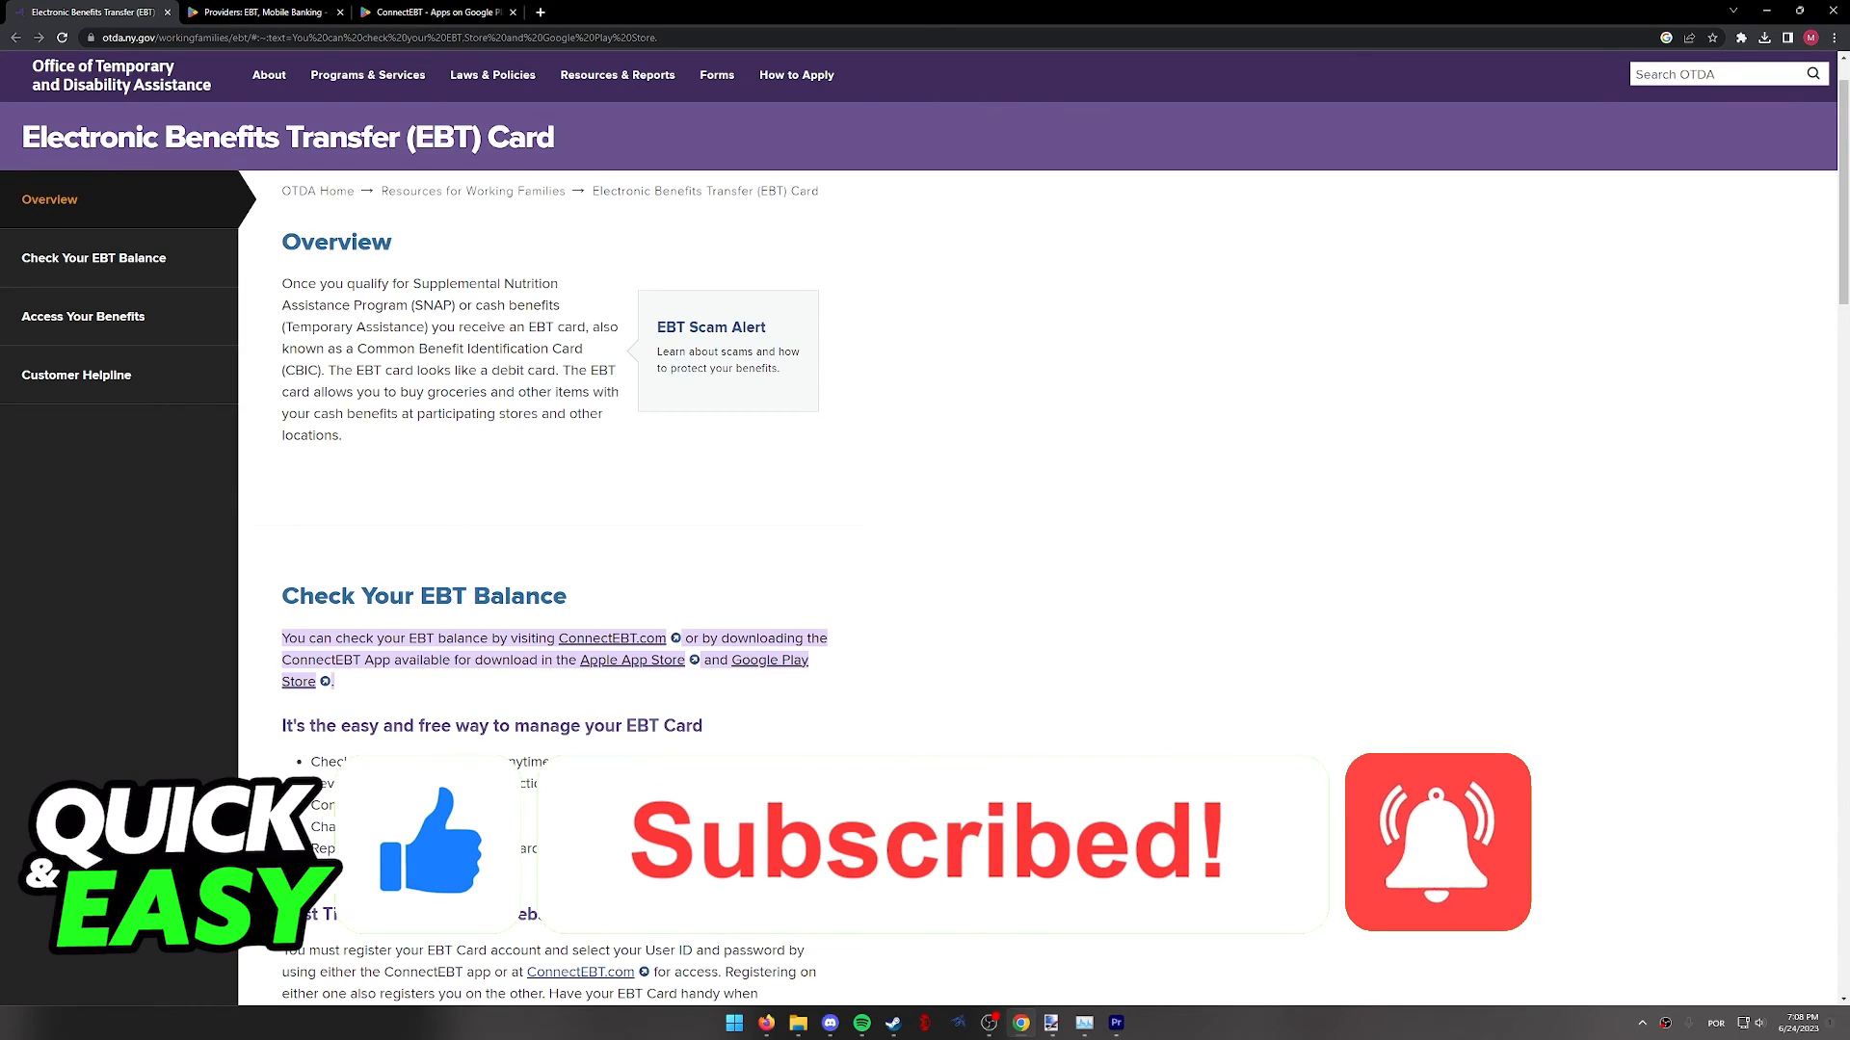